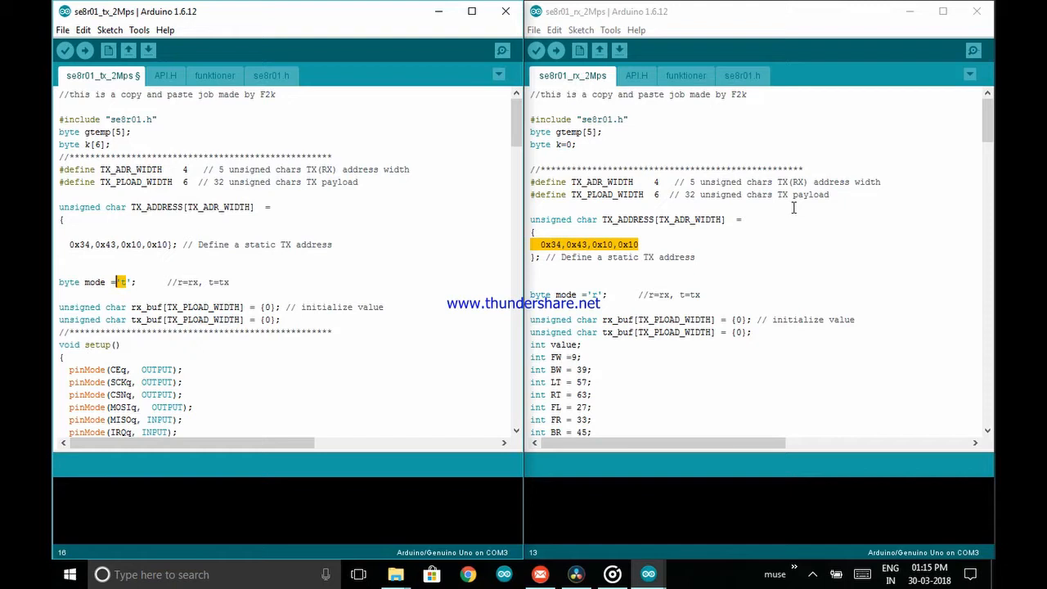
pyautogui.moveTo(167, 246)
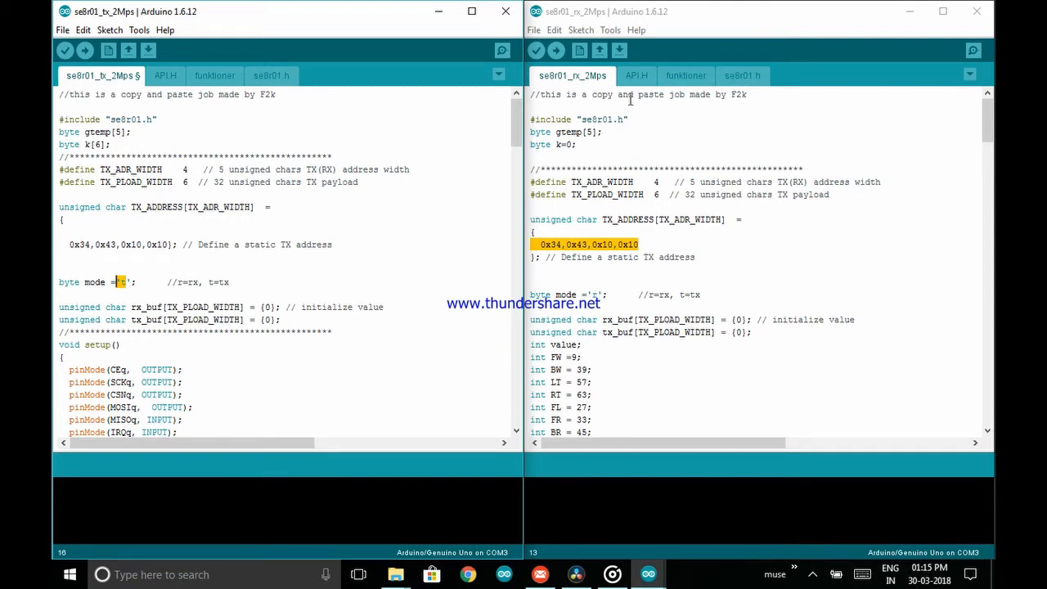
# - Bring up the Tools menu for the receiver sketch
pyautogui.click(611, 29)
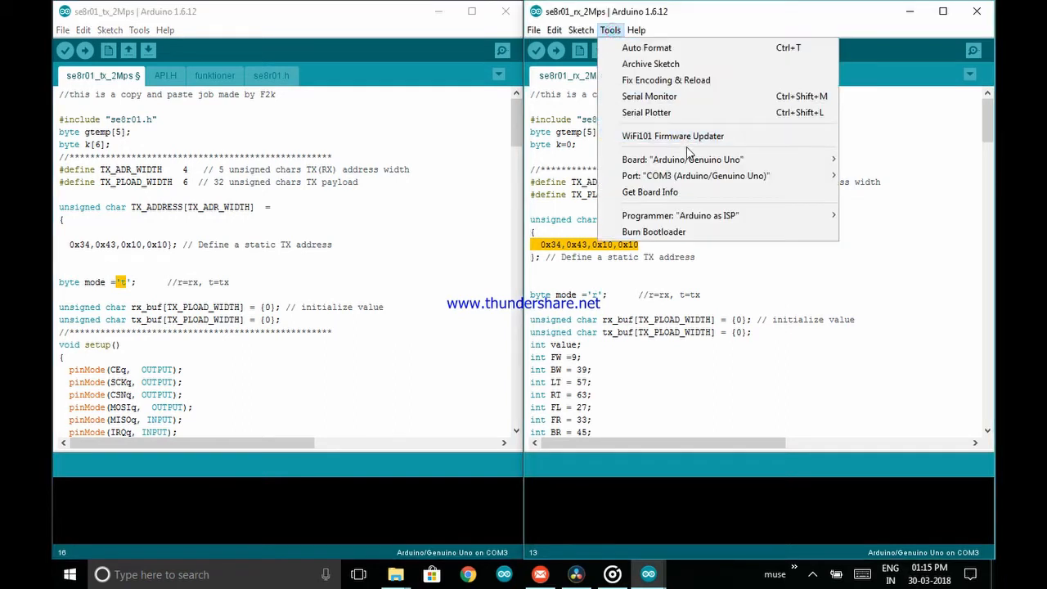
# - View the COM3 serial monitor showing rx_buf readings of all zeros, then return to the receiver sketch
pyautogui.click(648, 96)
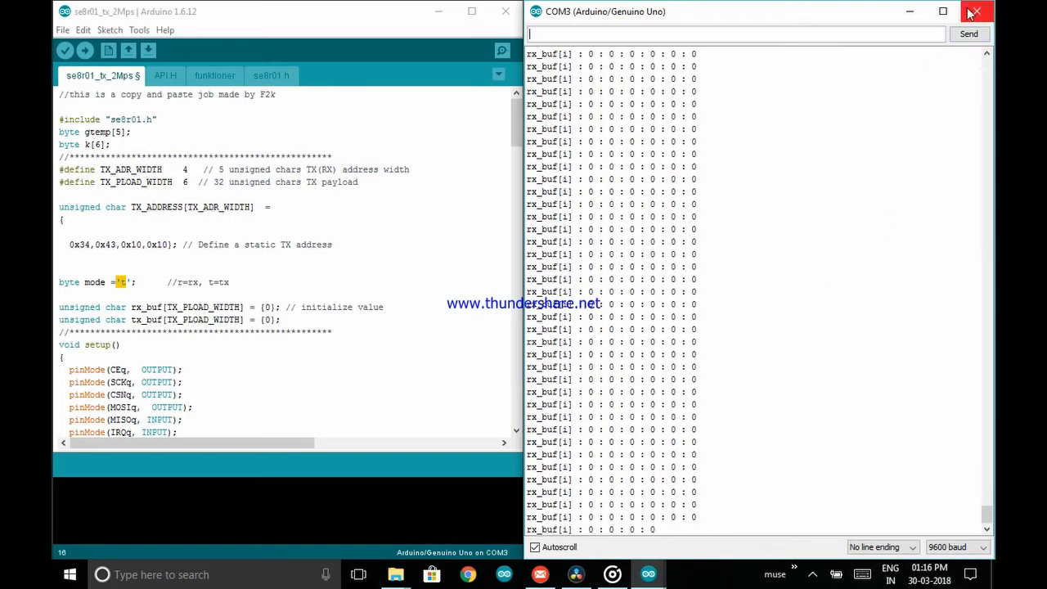
pyautogui.click(975, 12)
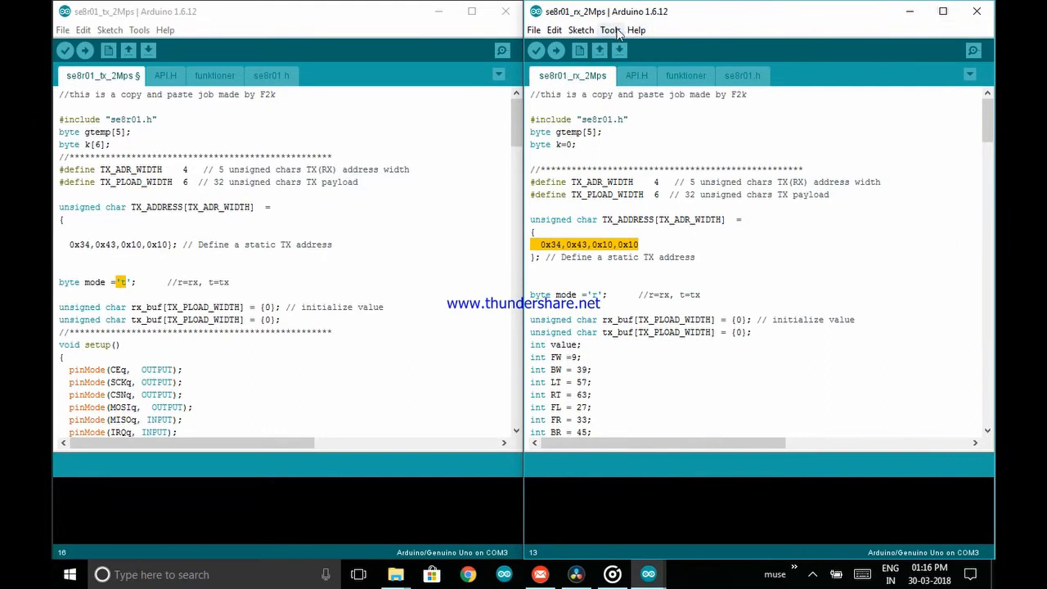